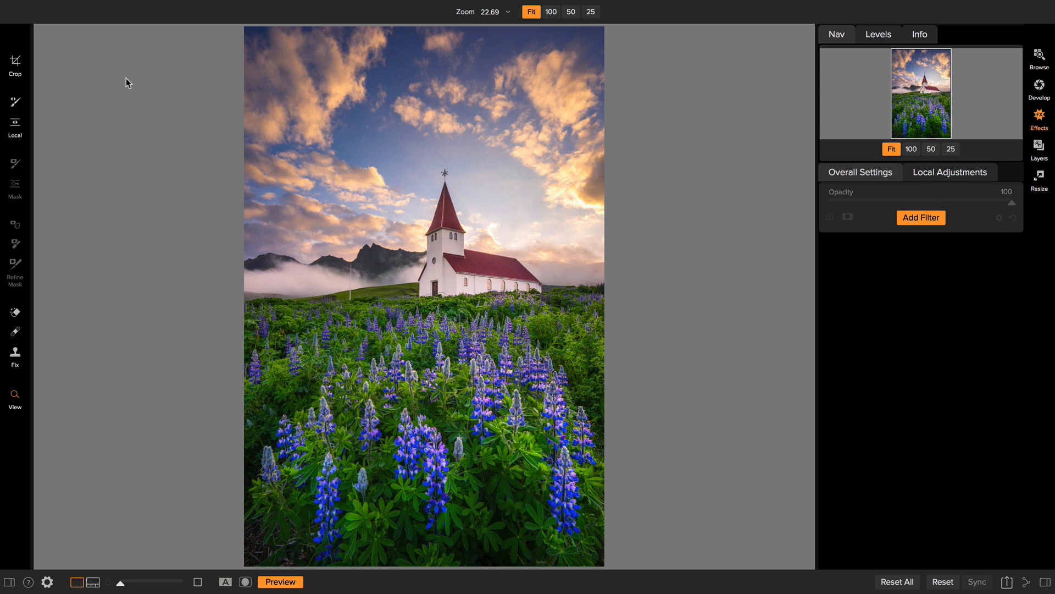
{"action": "mouse_move", "coordinate": [358, 334]}
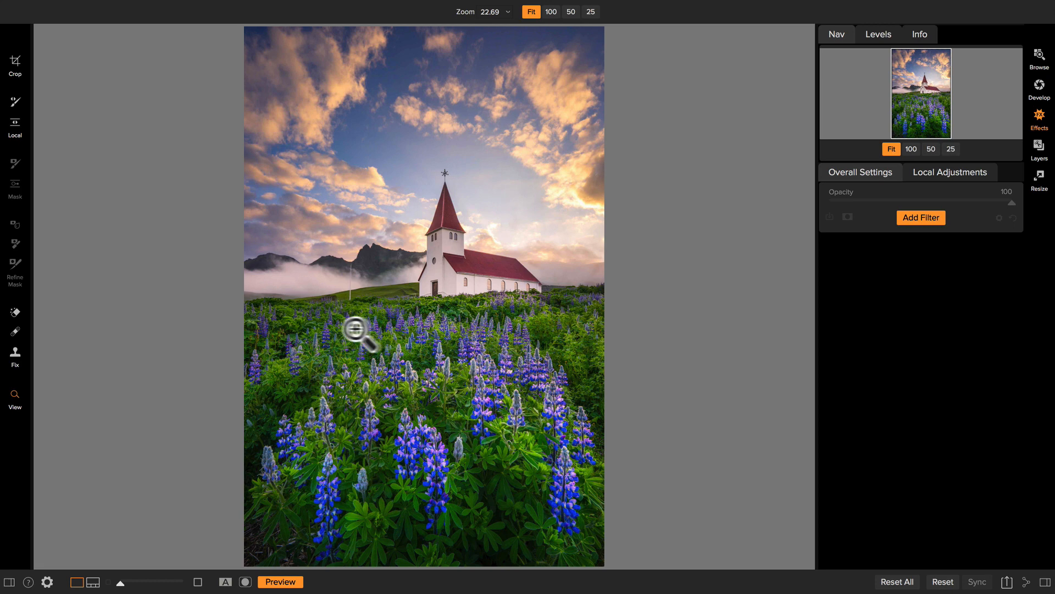
{"action": "mouse_move", "coordinate": [502, 528]}
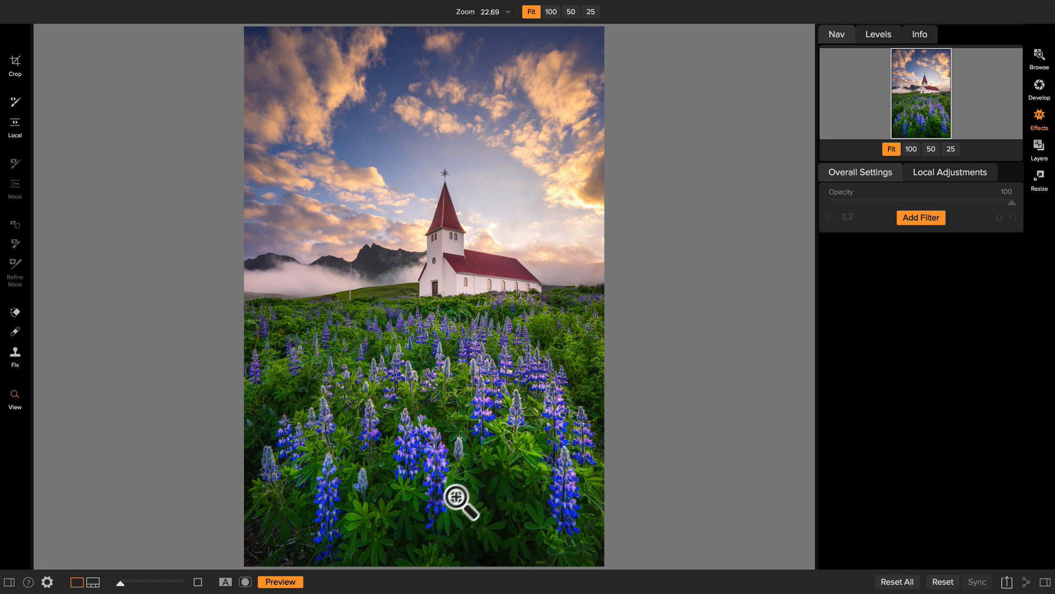
{"action": "mouse_move", "coordinate": [541, 433]}
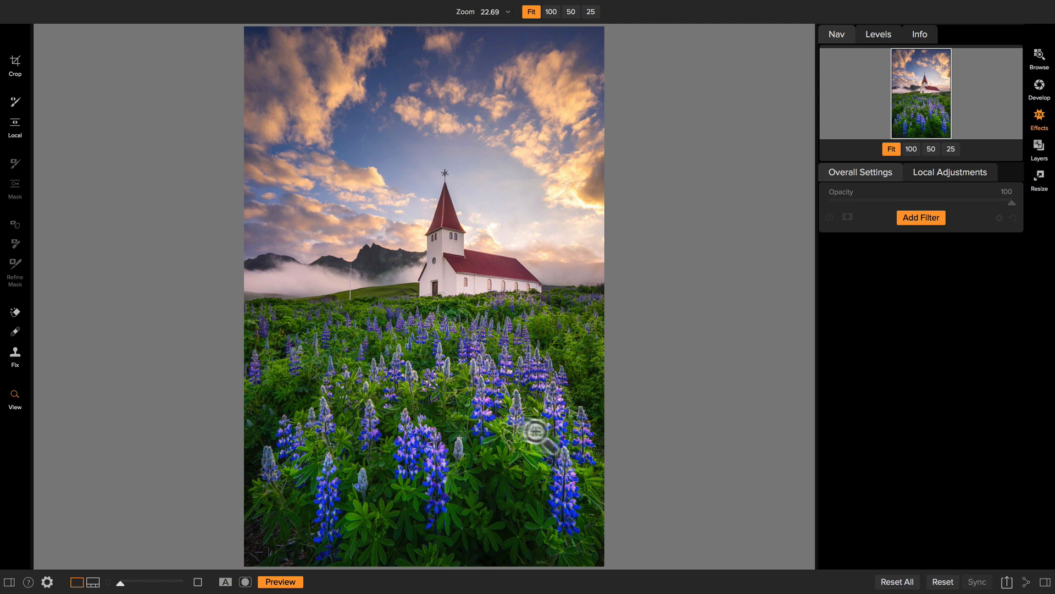
{"action": "mouse_move", "coordinate": [479, 427]}
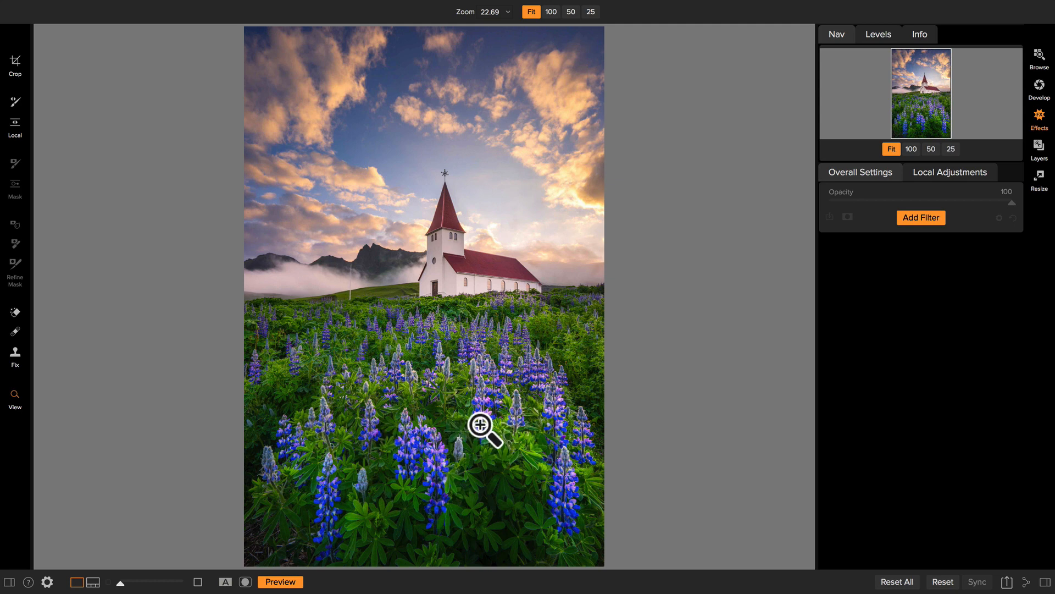
{"action": "mouse_move", "coordinate": [443, 145]}
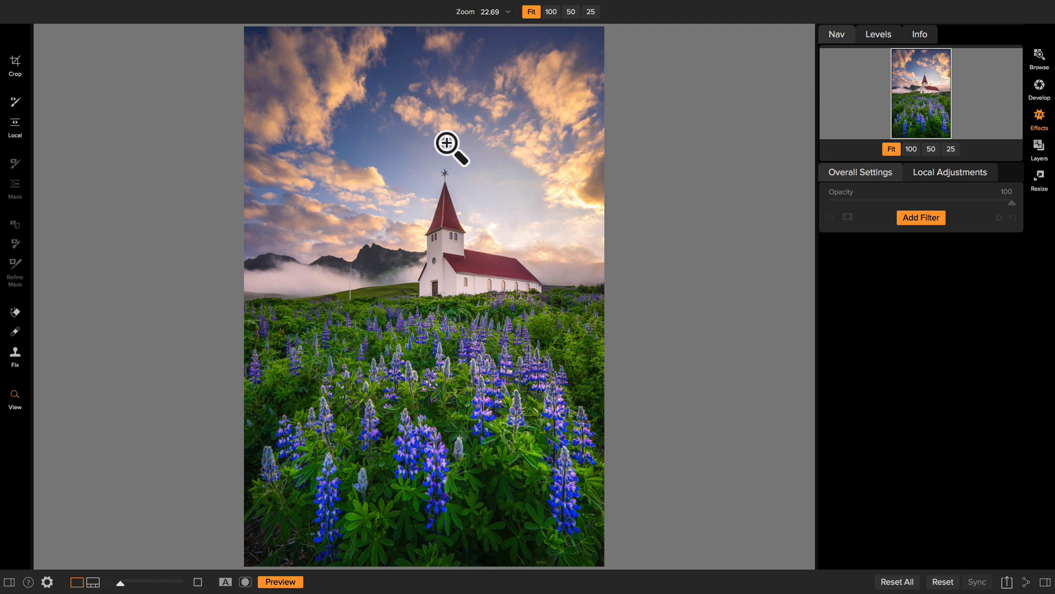
Add a Dynamic Contrast filter from the filter list to the whole photo.
{"action": "left_click", "coordinate": [921, 217]}
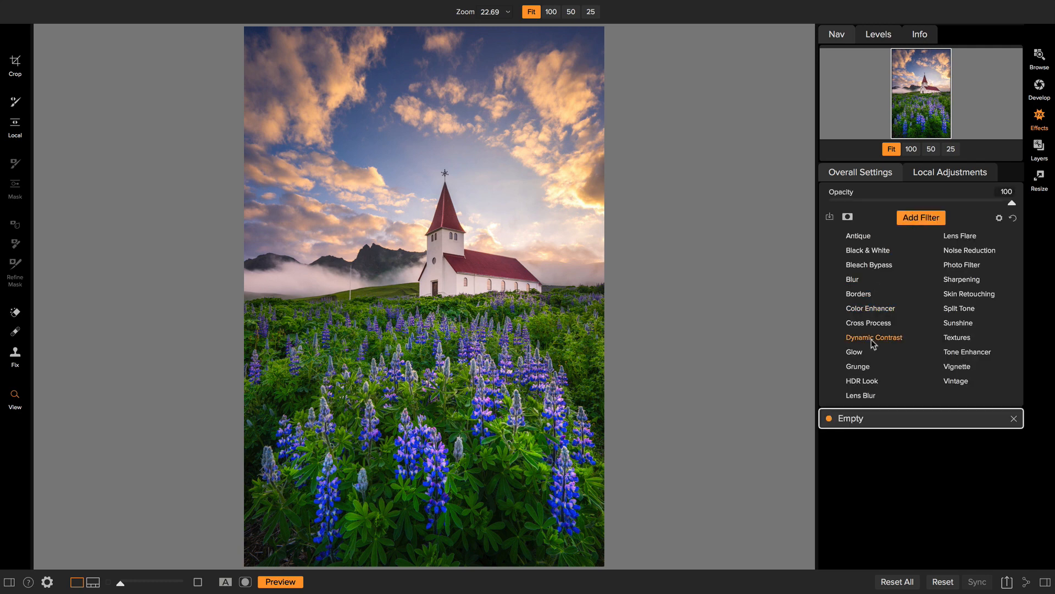
{"action": "left_click", "coordinate": [874, 337]}
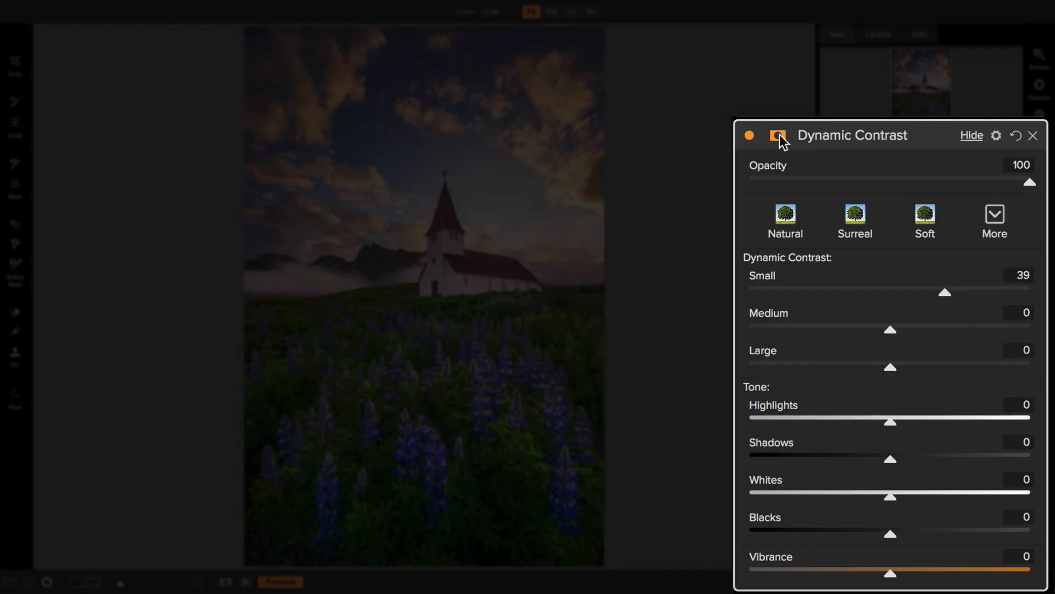
Attach a color-range mask to the Dynamic Contrast filter, sampled from a blue lupine.
{"action": "left_click", "coordinate": [778, 135]}
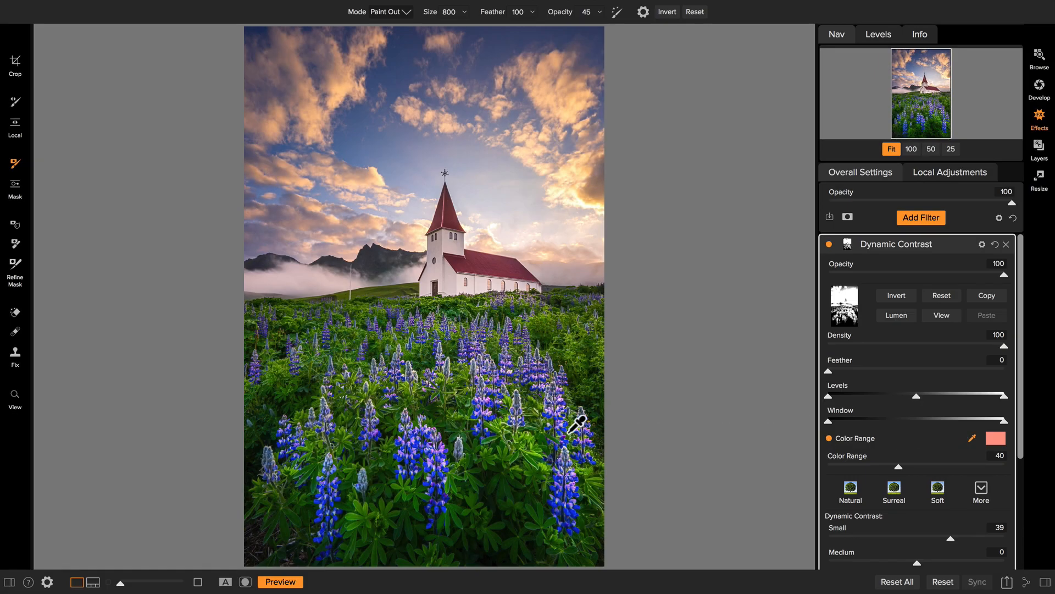
{"action": "mouse_move", "coordinate": [580, 489]}
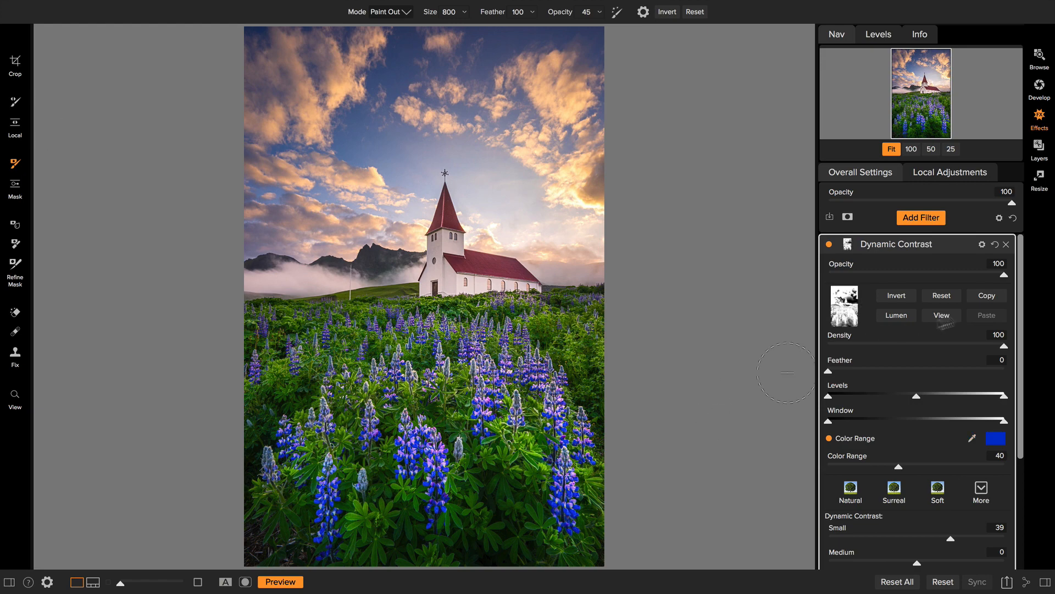
Show the mask in black and white and narrow the color range to 24.
{"action": "left_click", "coordinate": [941, 316]}
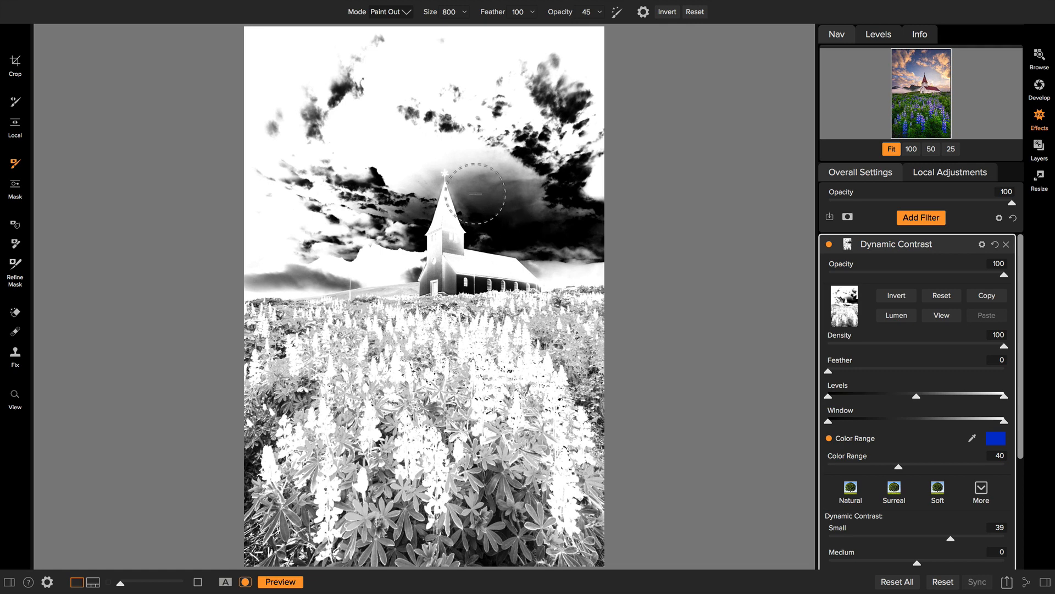
{"action": "mouse_move", "coordinate": [798, 389]}
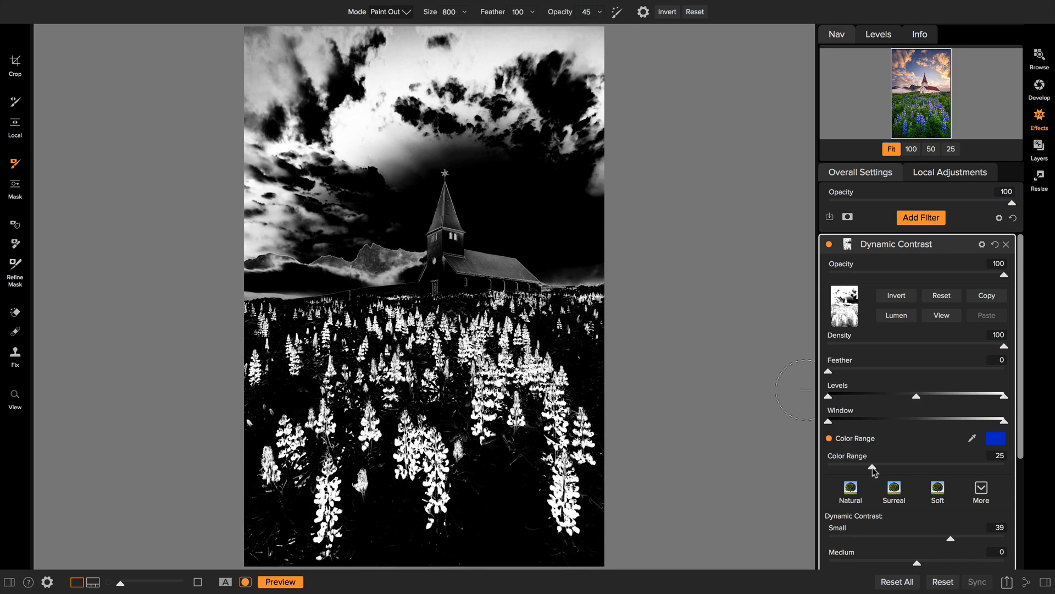
{"action": "left_click", "coordinate": [871, 466]}
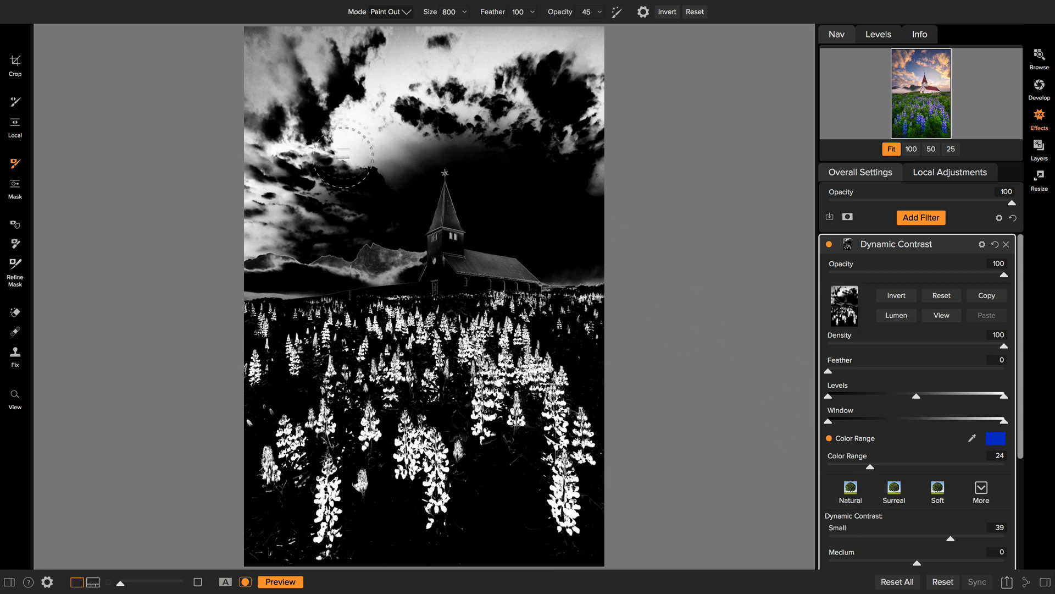
{"action": "mouse_move", "coordinate": [372, 148]}
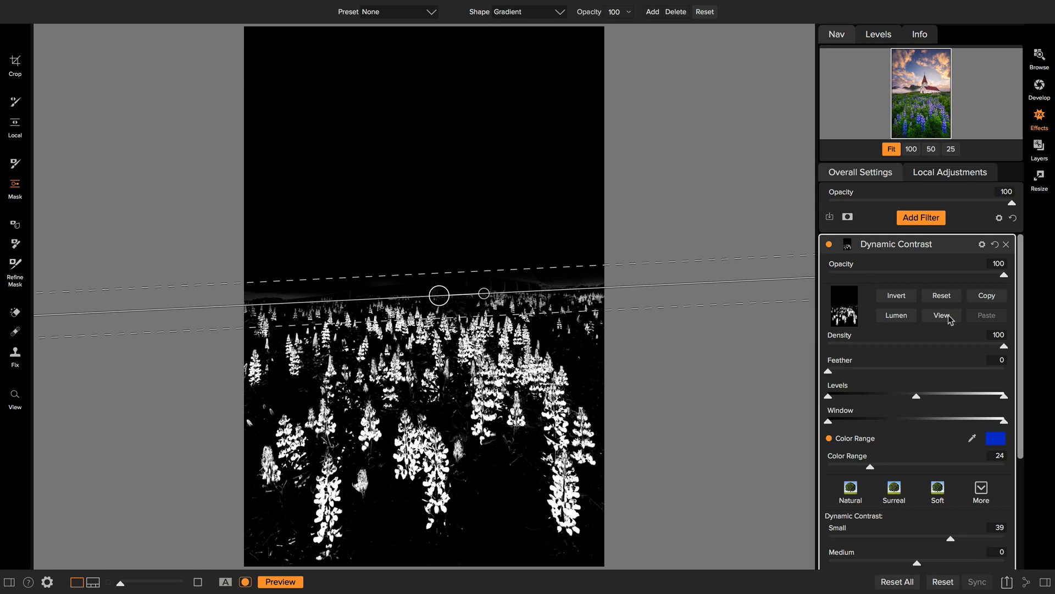
Return from mask view to the normal photo after the gradient blocks the sky.
{"action": "left_click", "coordinate": [941, 316]}
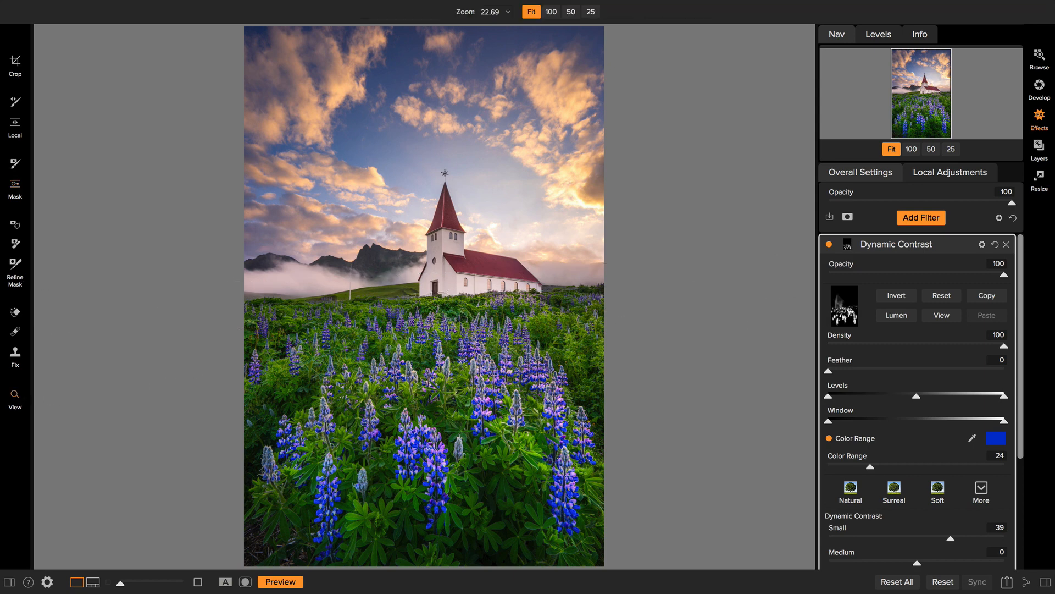
Toggle Dynamic Contrast off and on, raise Small to 100, then switch it off for comparison.
{"action": "left_click", "coordinate": [828, 247]}
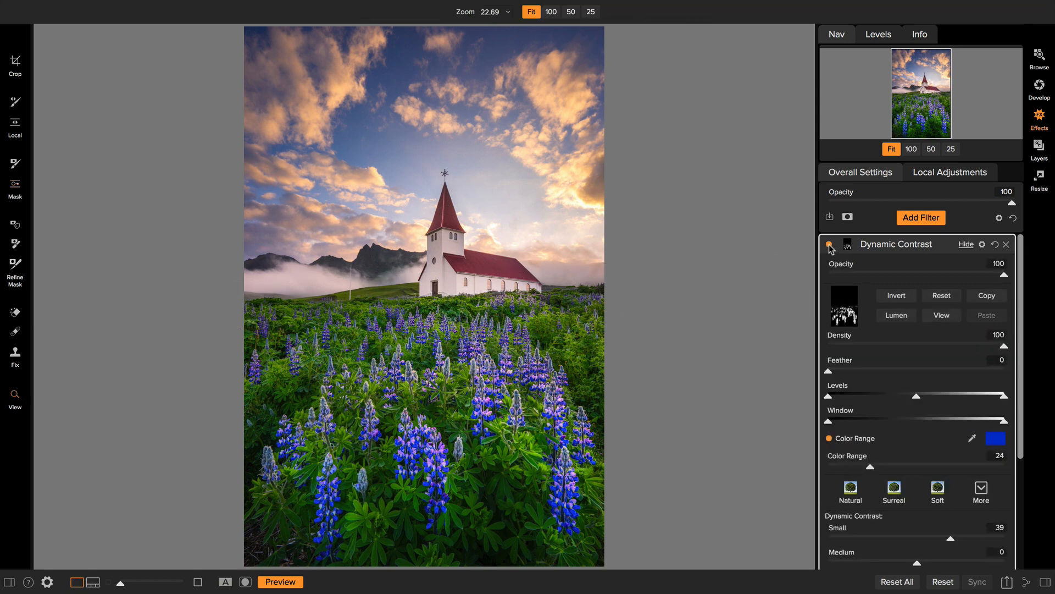
{"action": "left_click", "coordinate": [829, 244]}
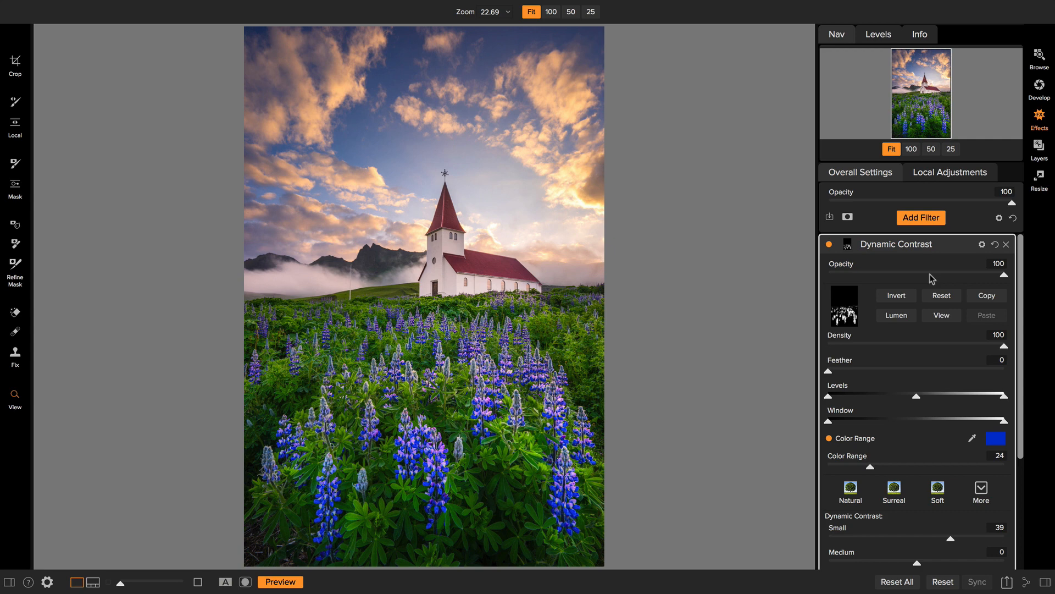
{"action": "scroll", "scroll_direction": "down", "scroll_amount": 3}
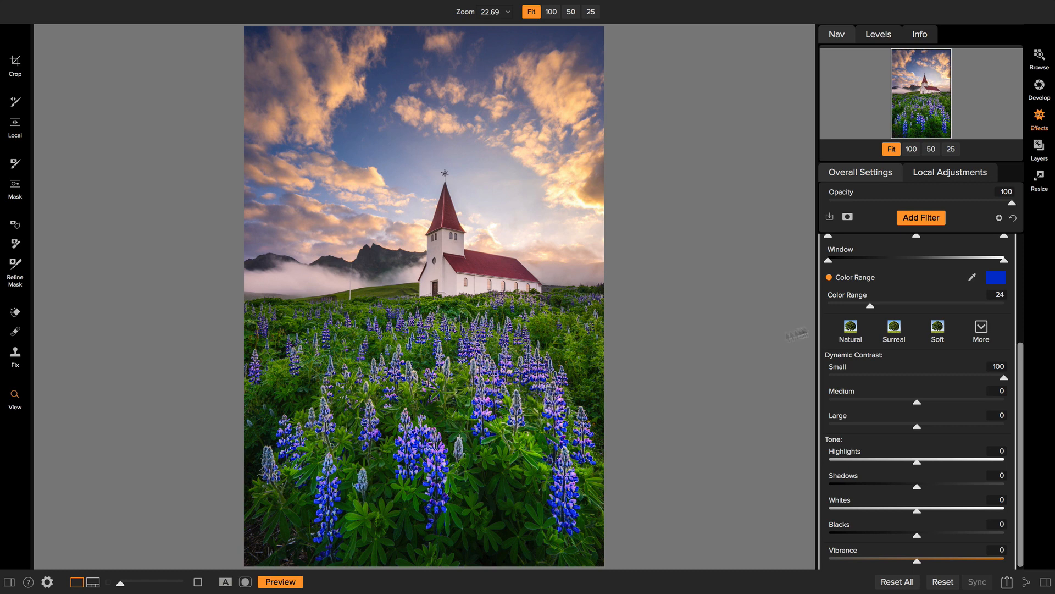
{"action": "left_click", "coordinate": [848, 244]}
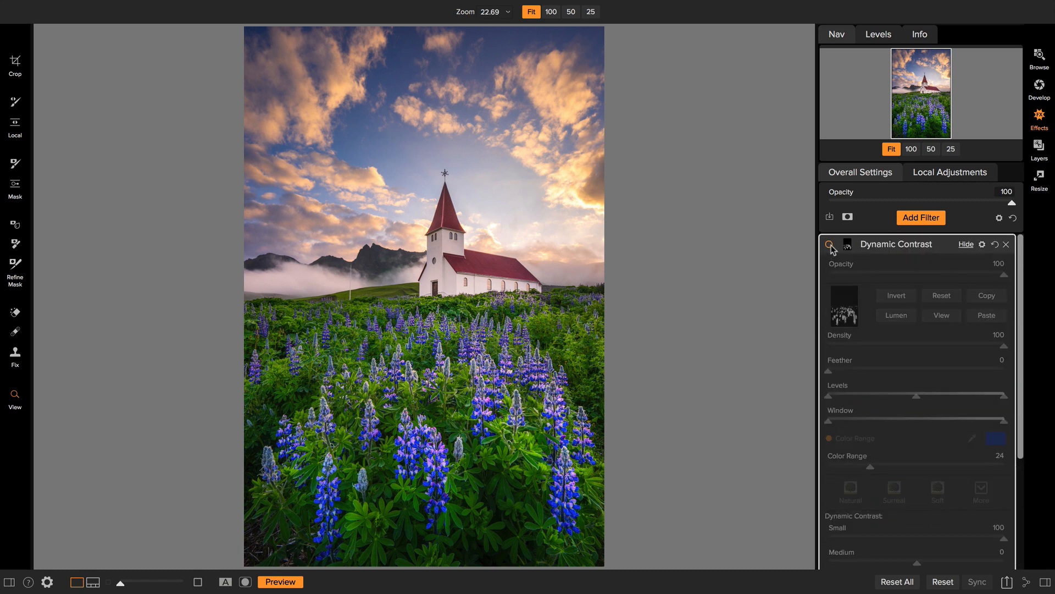
Re-enable Dynamic Contrast so Small 100 sharpens only the masked lupines.
{"action": "left_click", "coordinate": [831, 244]}
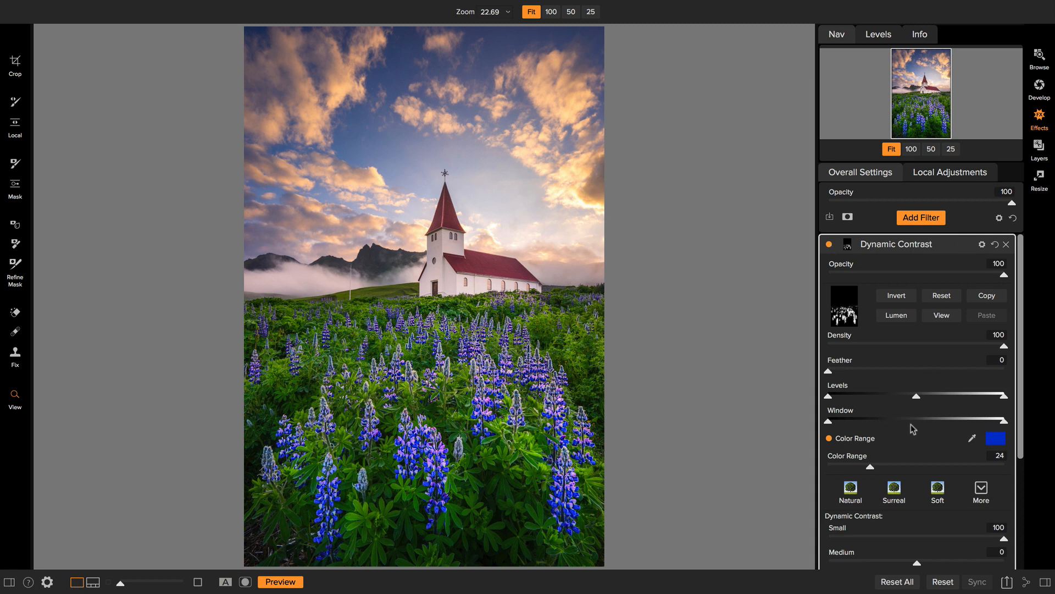
{"action": "mouse_move", "coordinate": [796, 383]}
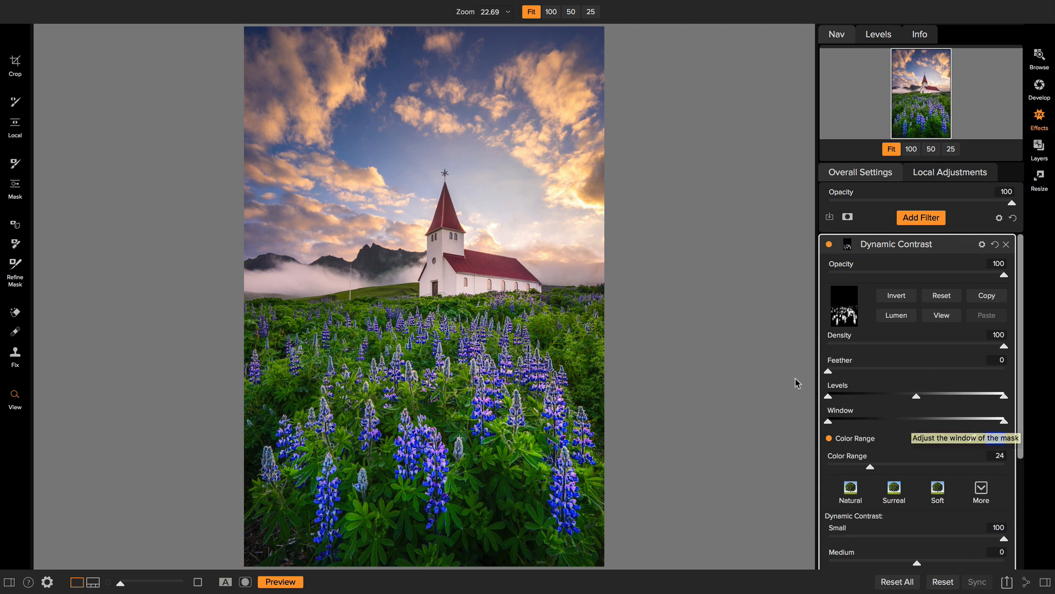